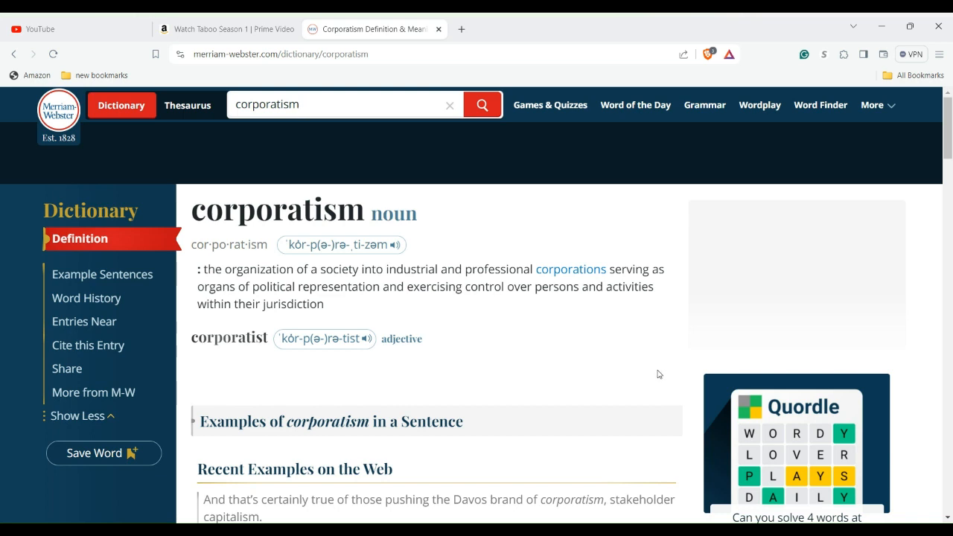
# Step: Work down the corporatism entry toward the 'Examples of corporatism in a Sentence' section
pyautogui.click(342, 104)
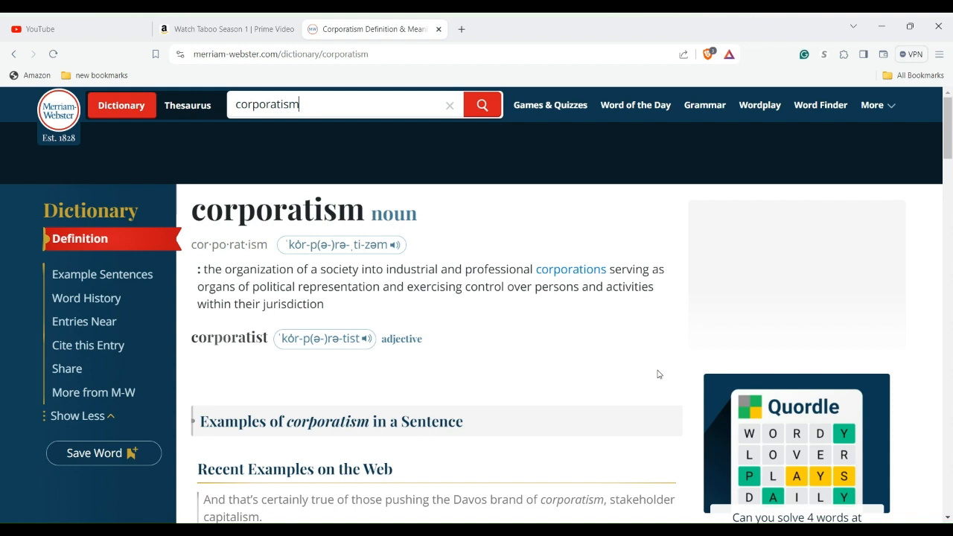
pyautogui.moveTo(616, 372)
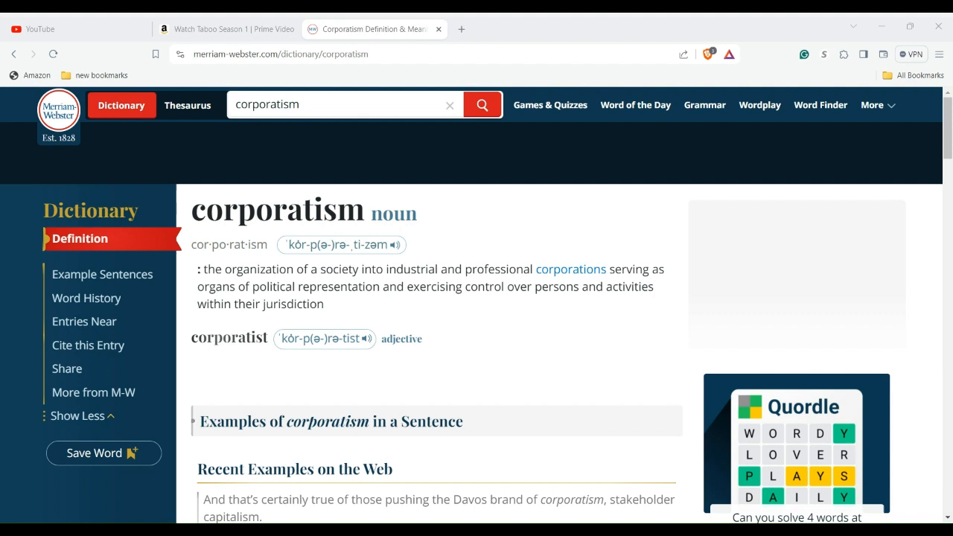
pyautogui.click(342, 104)
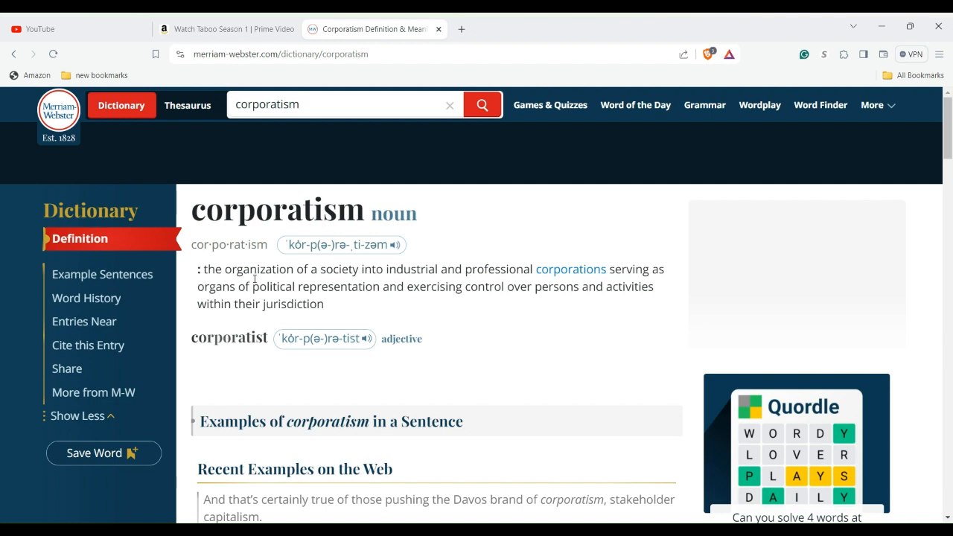
pyautogui.moveTo(436, 326)
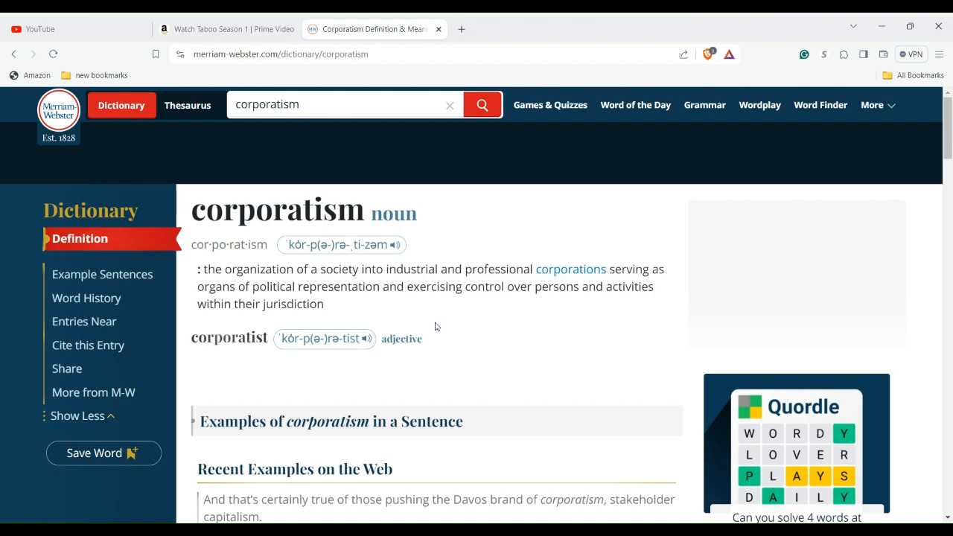
pyautogui.click(345, 104)
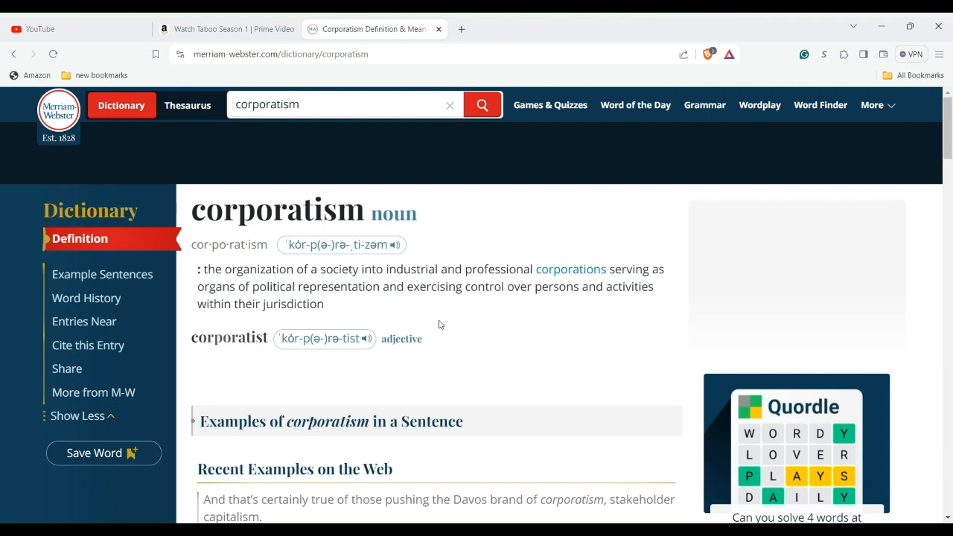
pyautogui.moveTo(585, 434)
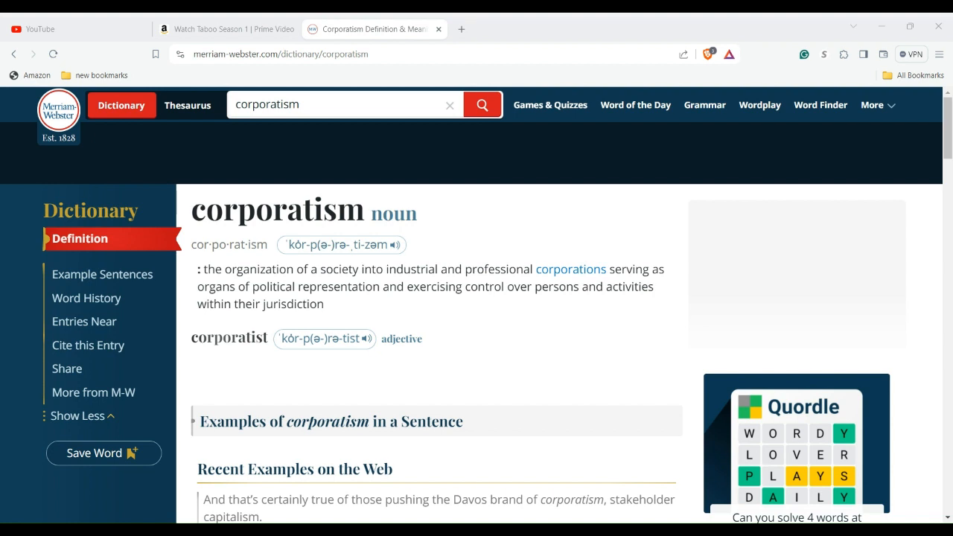
pyautogui.moveTo(838, 293)
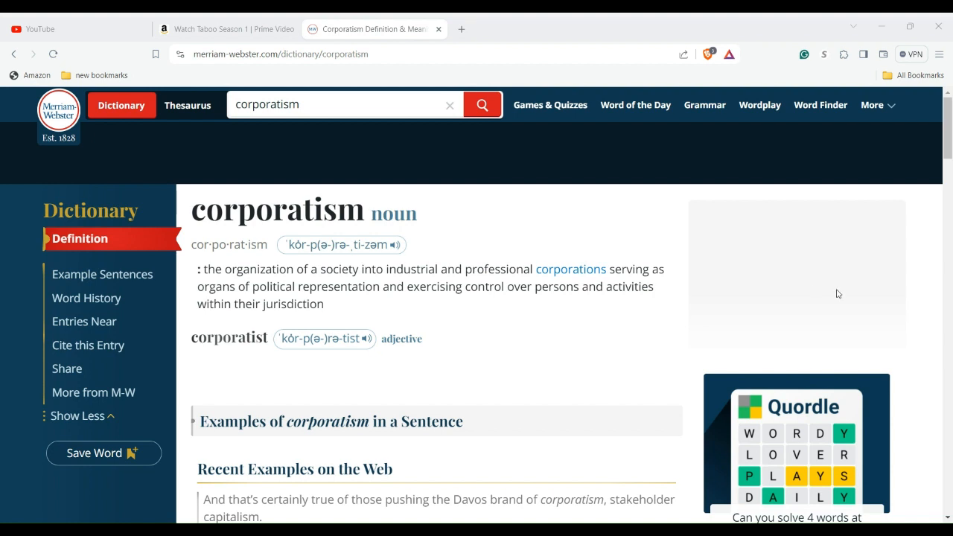
pyautogui.moveTo(835, 294)
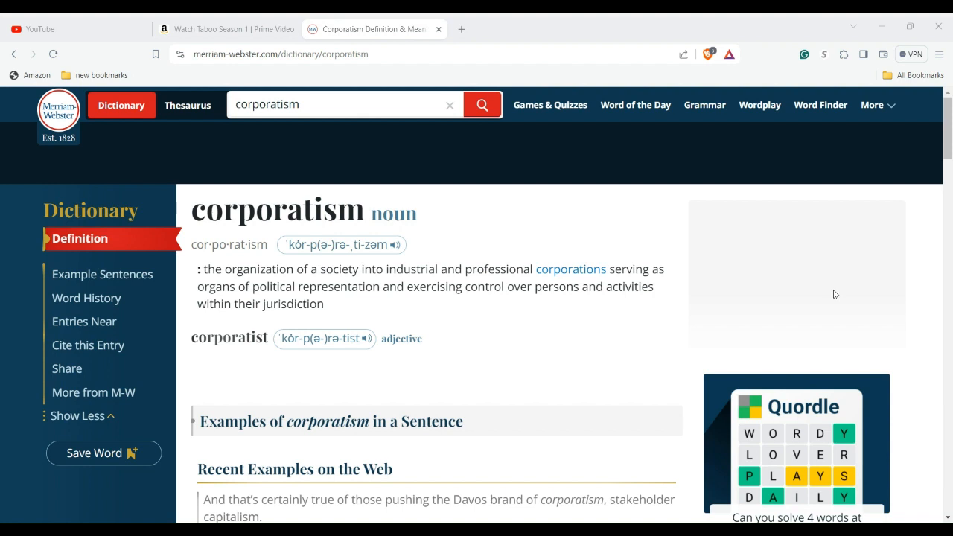
pyautogui.moveTo(833, 294)
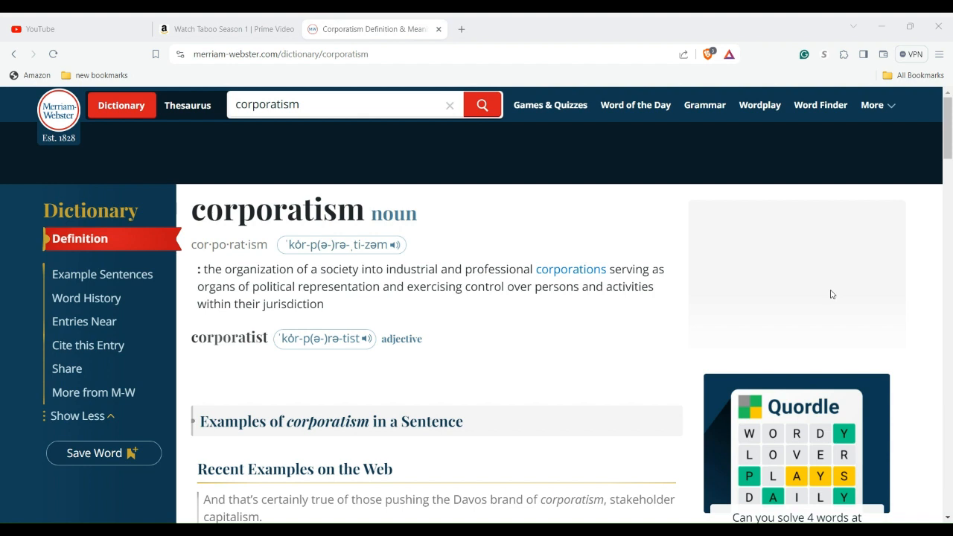
pyautogui.moveTo(830, 294)
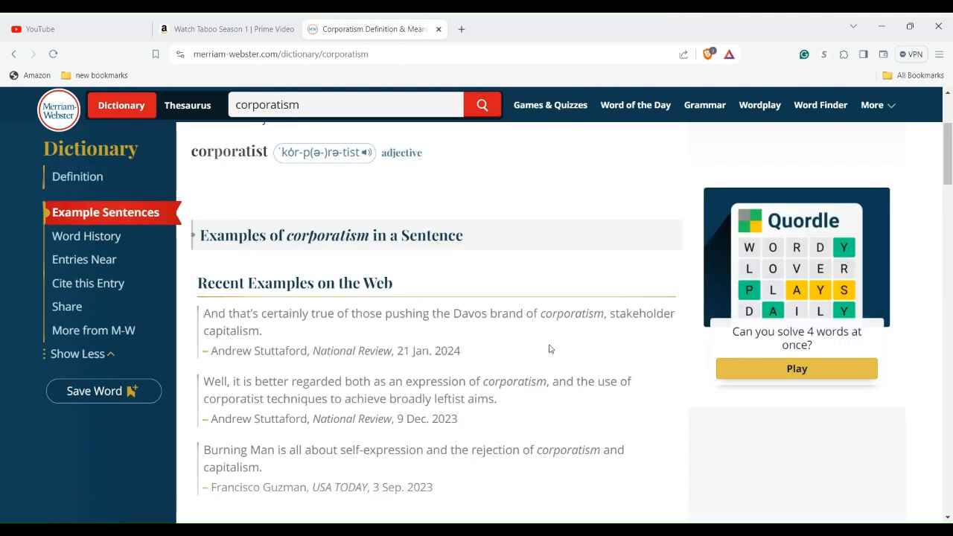
pyautogui.scroll(-3)
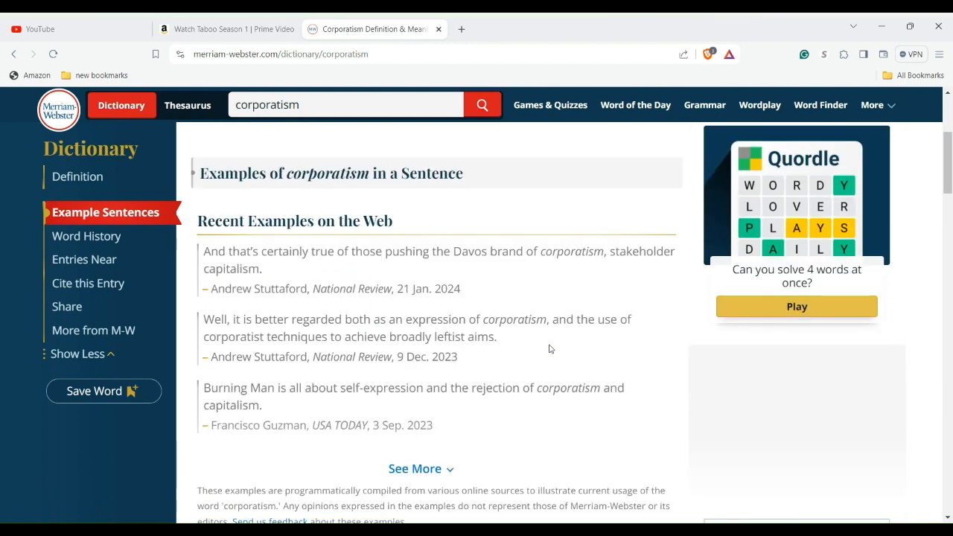
pyautogui.moveTo(287, 410)
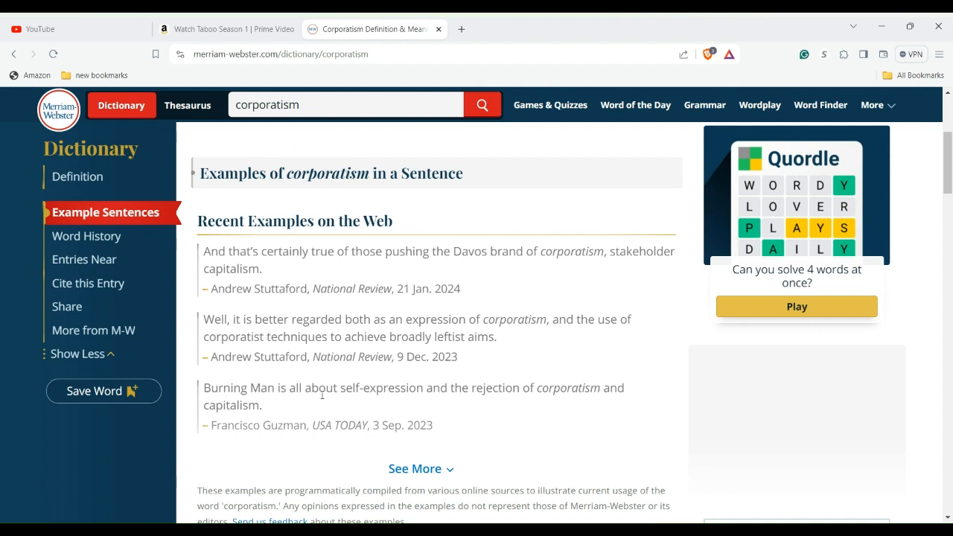
pyautogui.moveTo(512, 400)
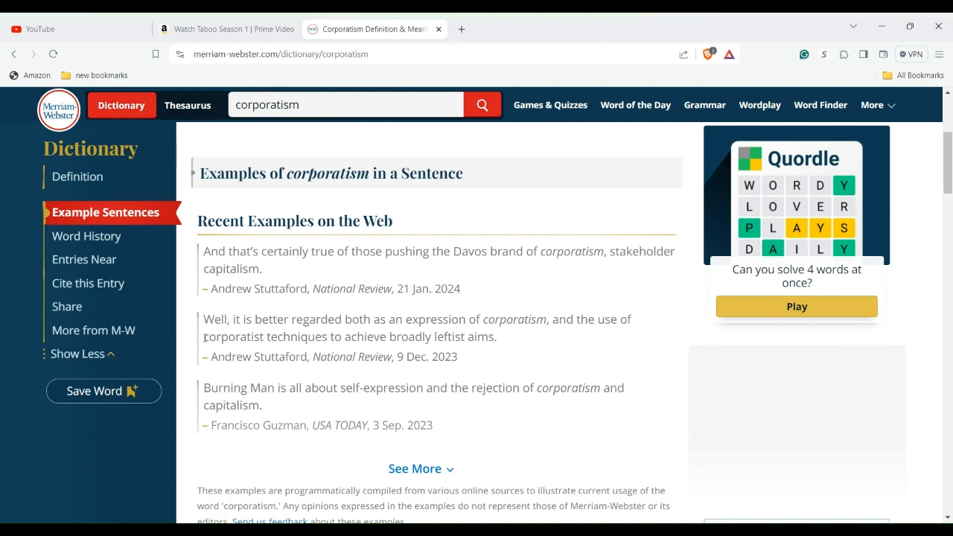
# Step: Highlight part of the second example sentence in the corporatism entry
pyautogui.moveTo(203, 337); pyautogui.dragTo(418, 337)
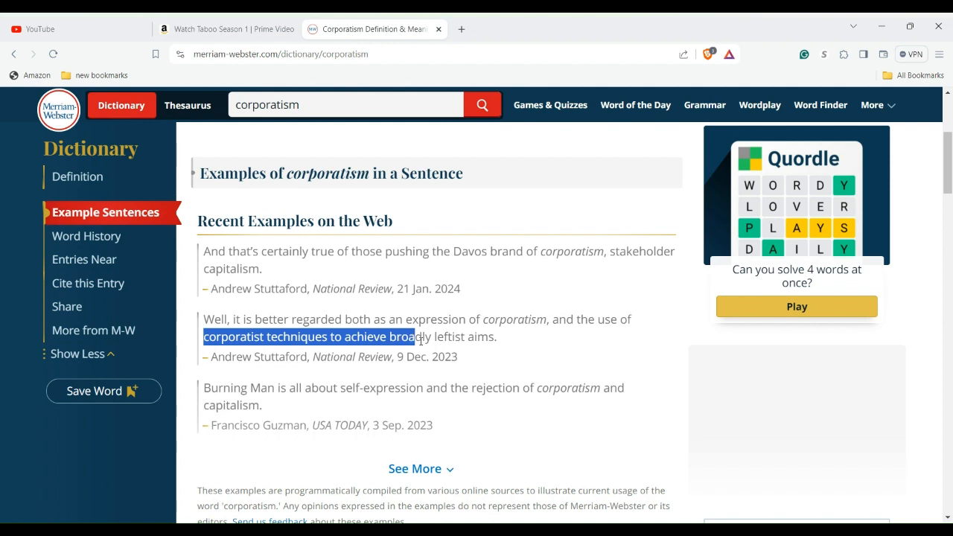
pyautogui.moveTo(408, 337); pyautogui.dragTo(497, 337)
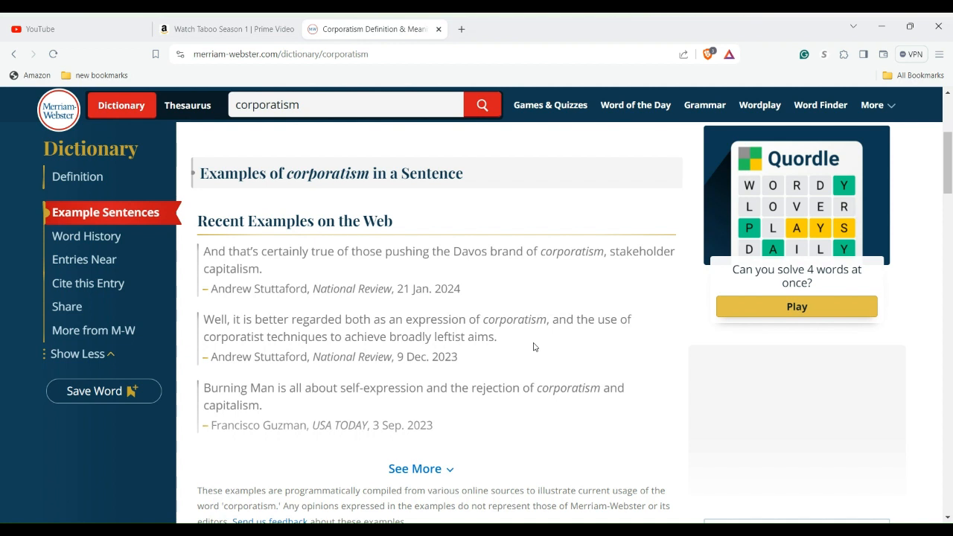
pyautogui.moveTo(524, 346)
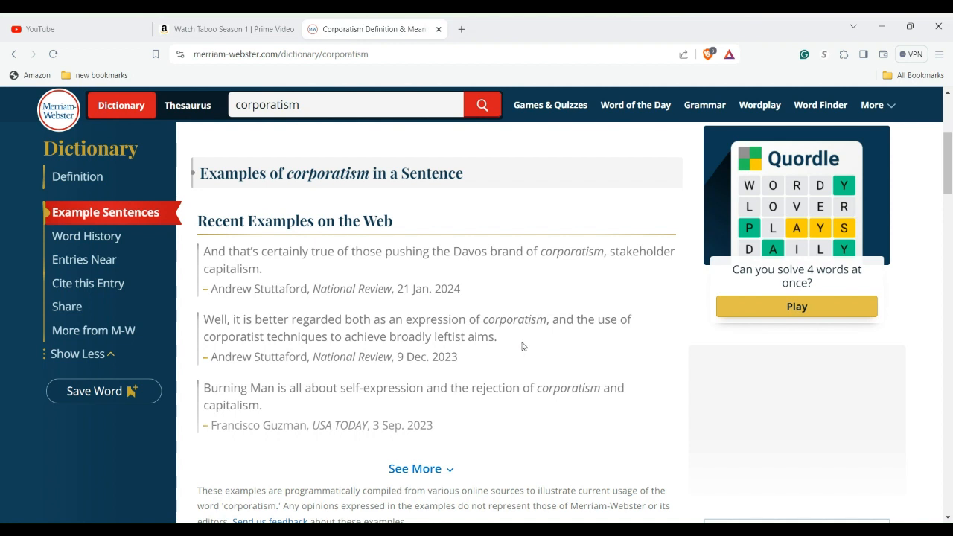
pyautogui.moveTo(672, 410)
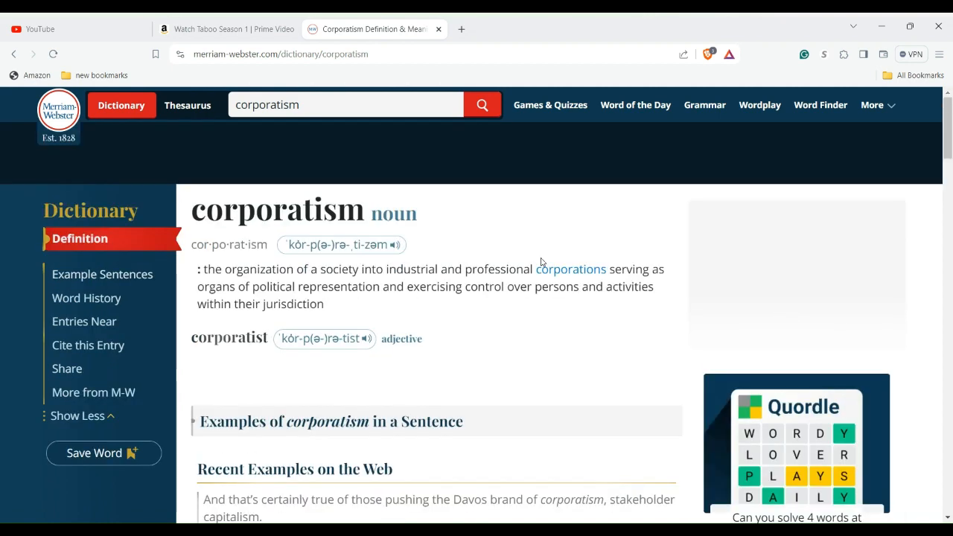
pyautogui.moveTo(543, 262)
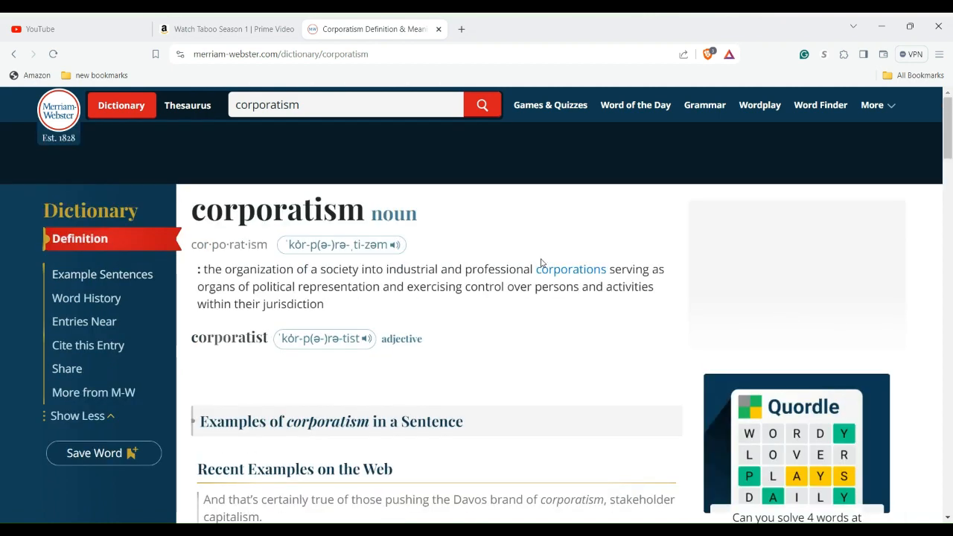
pyautogui.moveTo(565, 246)
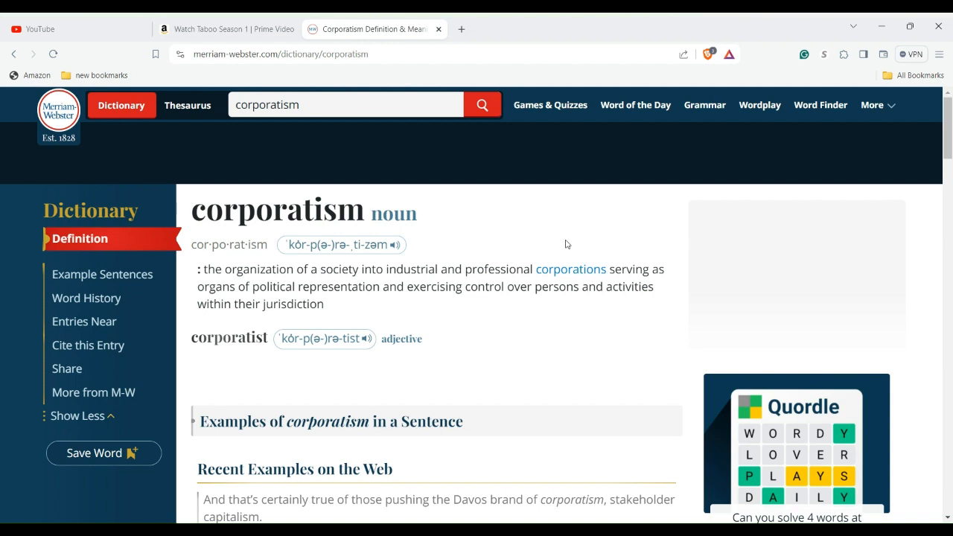
pyautogui.moveTo(575, 239)
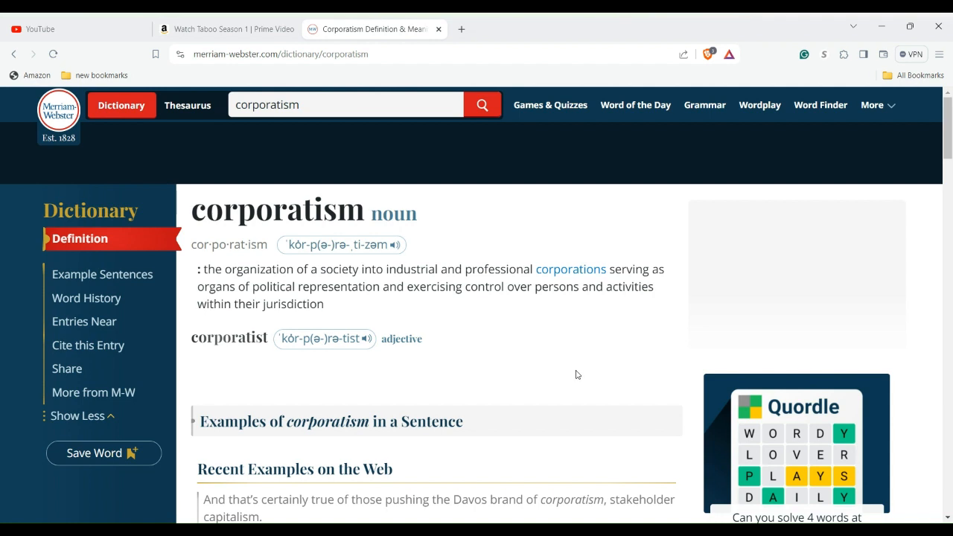
pyautogui.moveTo(574, 408)
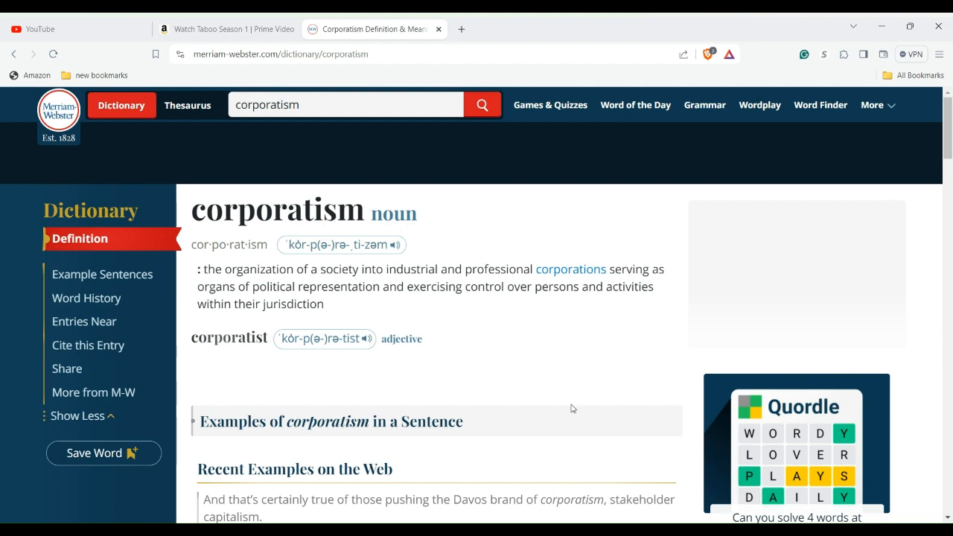
pyautogui.moveTo(572, 447)
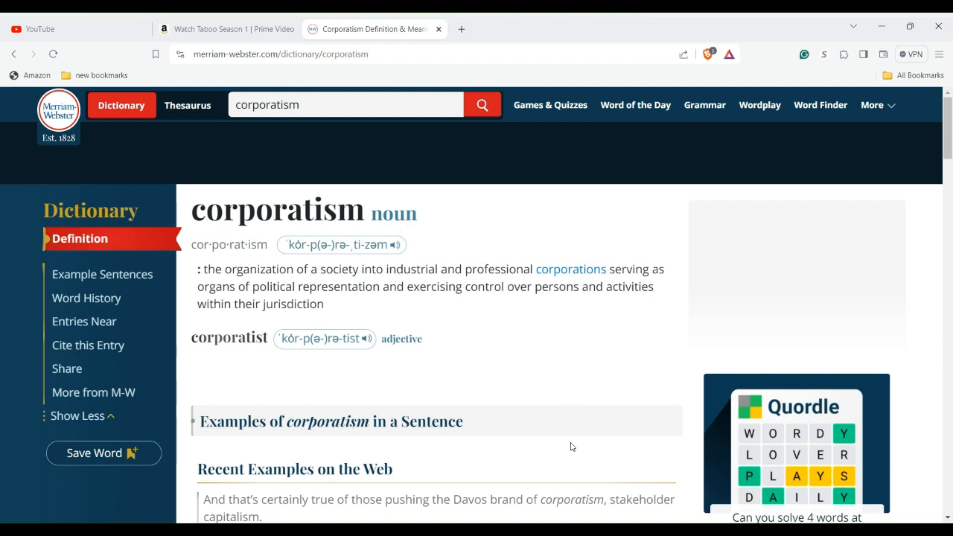